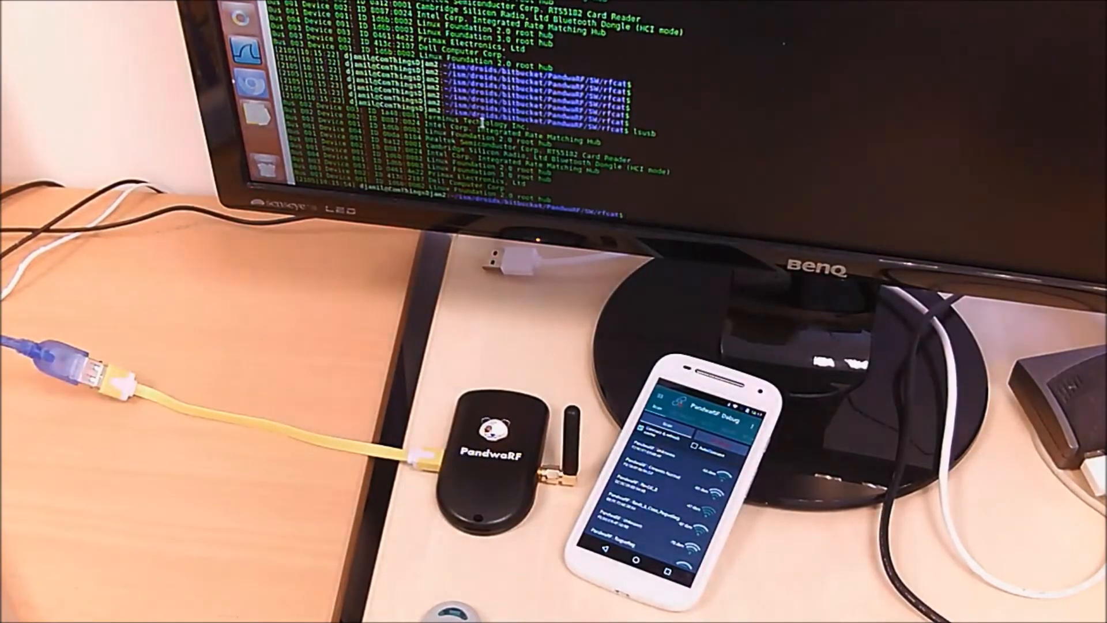
pyautogui.click(615, 502)
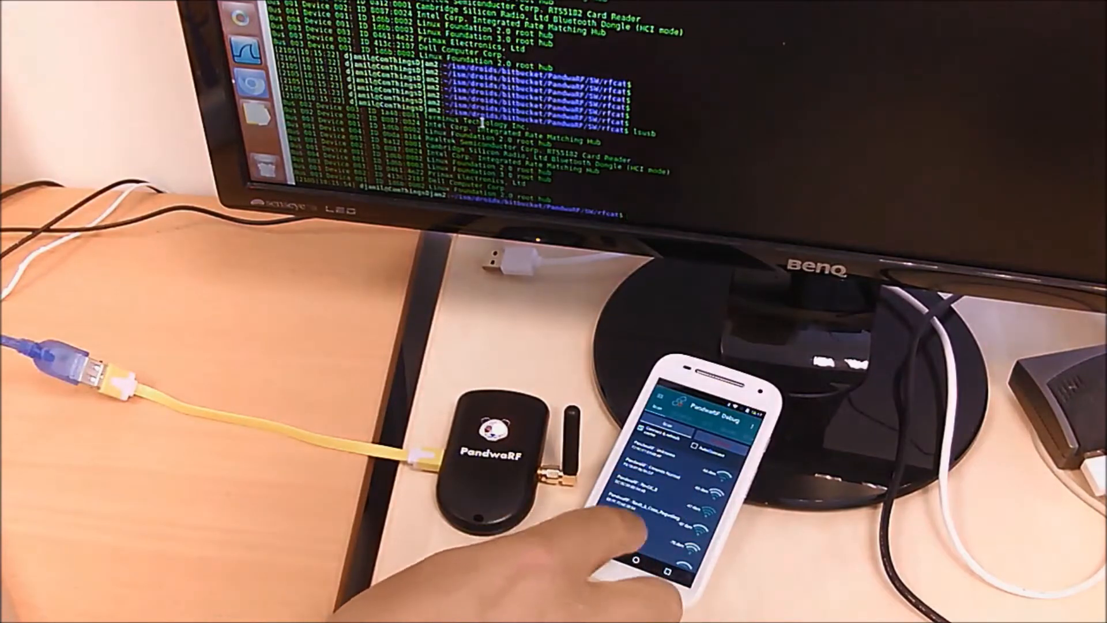